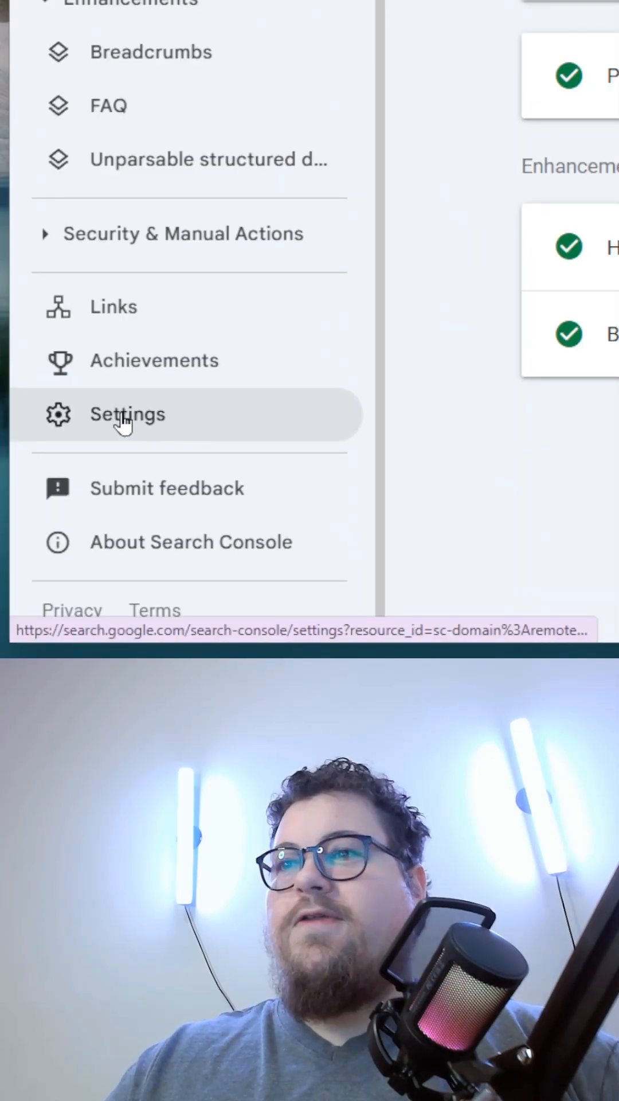
- Open Settings and go to the Crawl stats report with total requests and download size
left_click(127, 414)
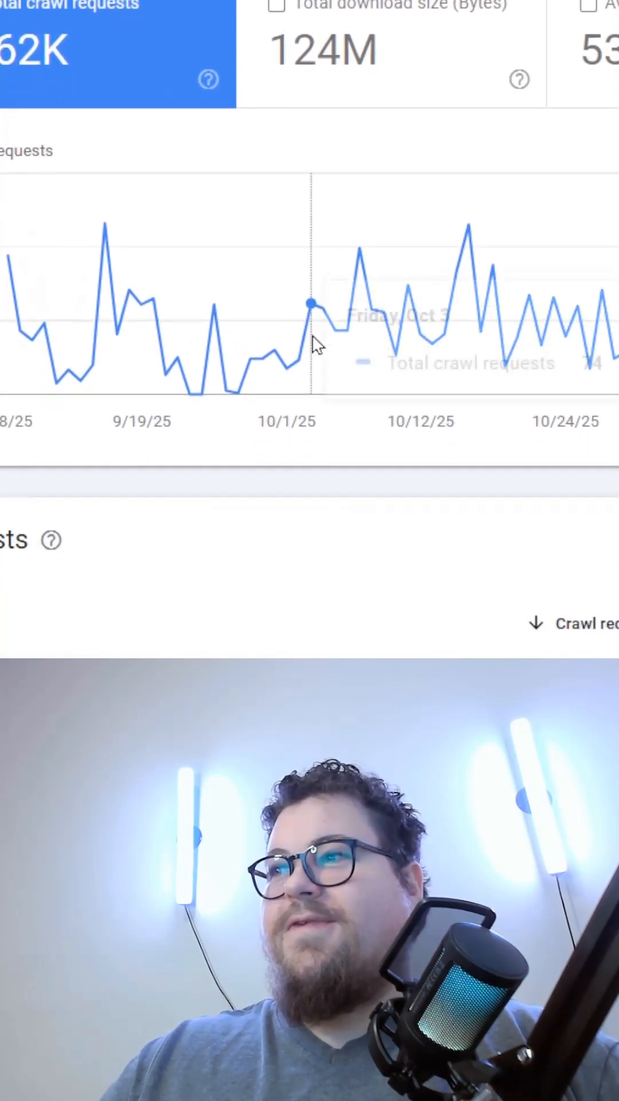
- Scroll to the By purpose card showing Refresh 97% and Discovery 3%
scroll("down", 3)
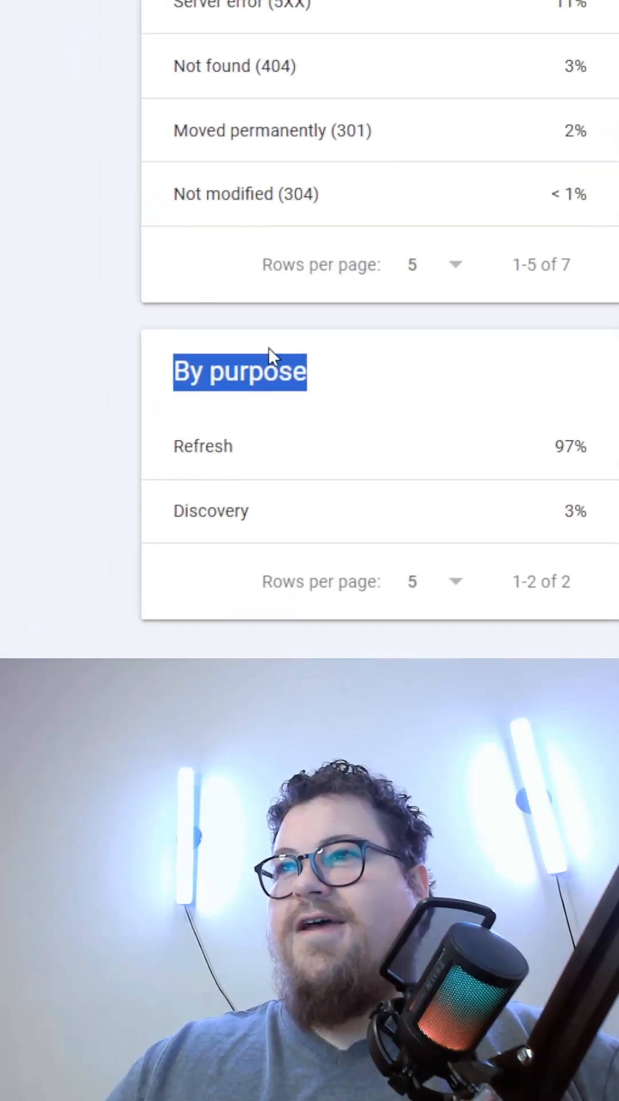
scroll("down", 3)
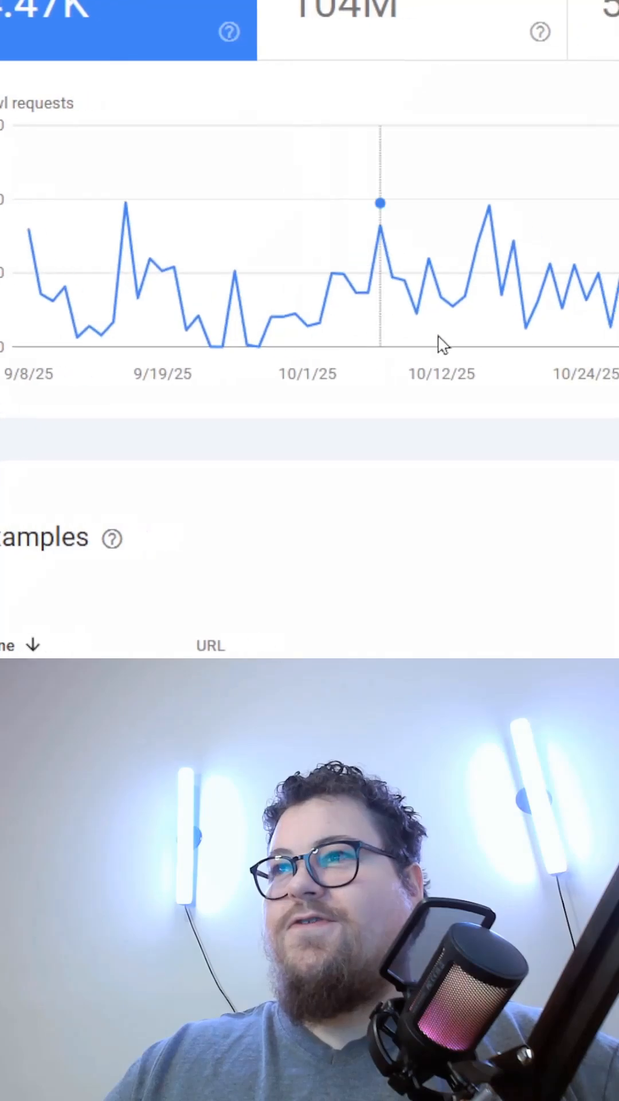
- Scroll the Discovery detail page showing 150 total requests and 19.6M downloaded
scroll("down", 3)
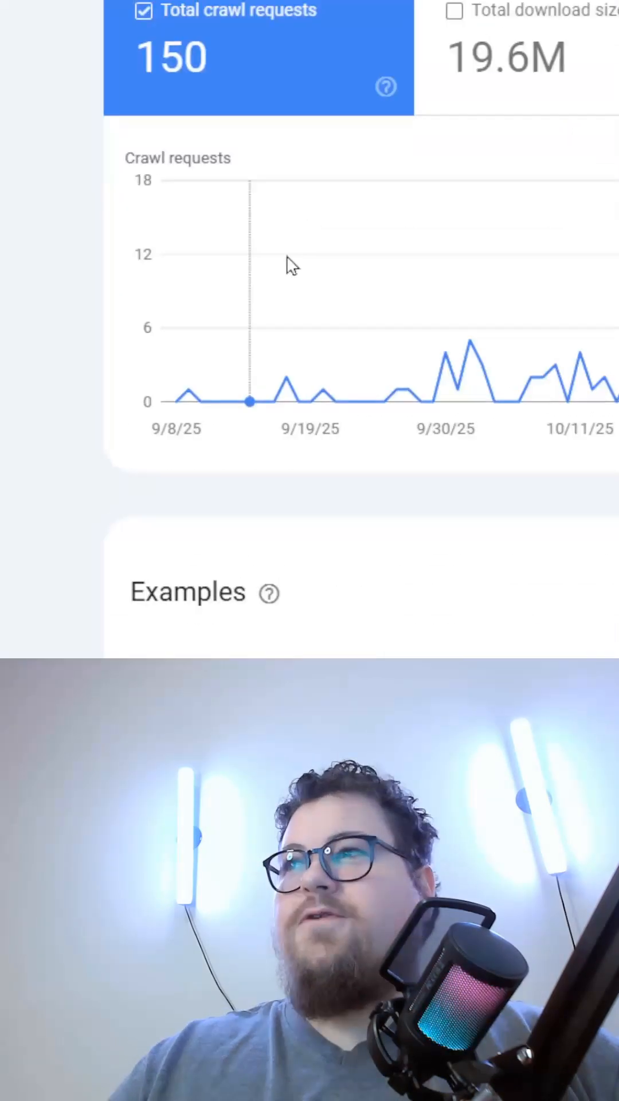
- Scroll to the Discovery Examples table listing URLs with server errors, not-found and OK responses
scroll("down", 3)
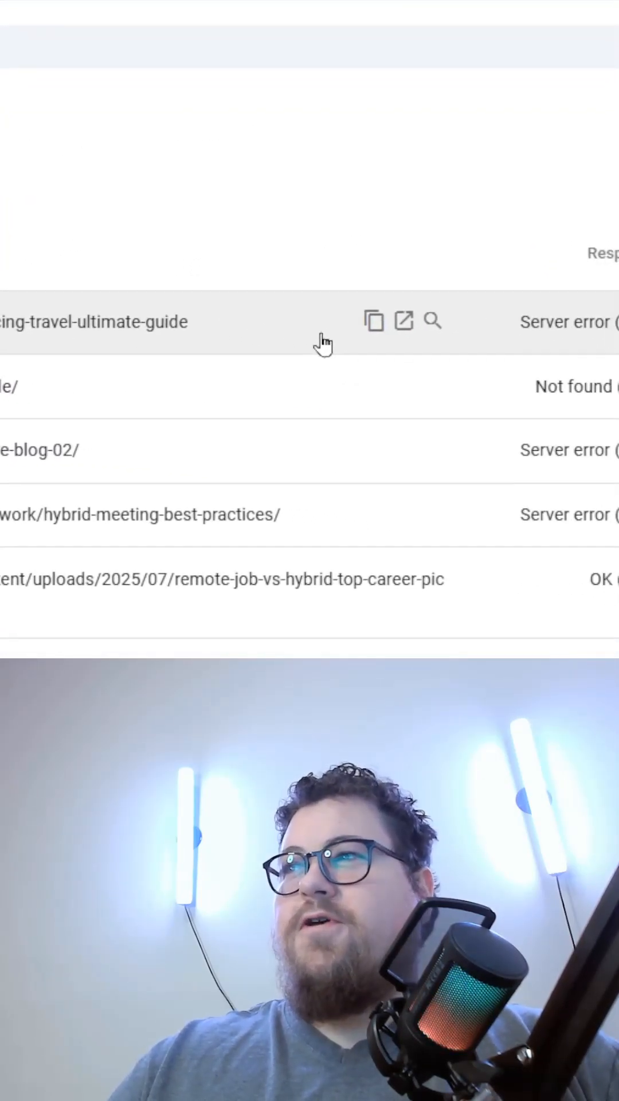
scroll("down", 3)
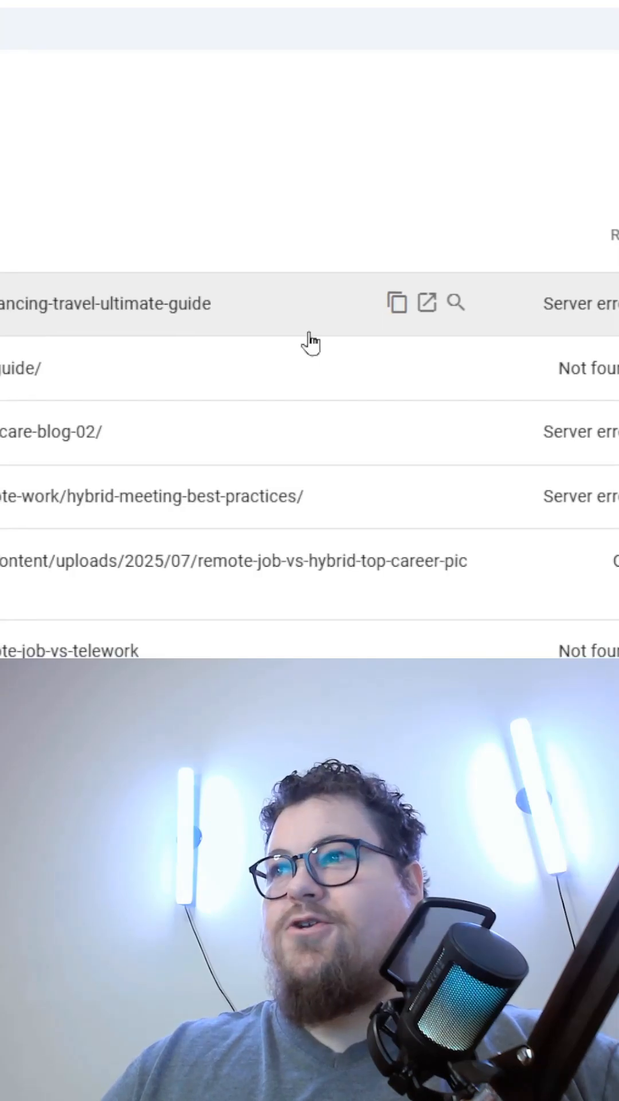